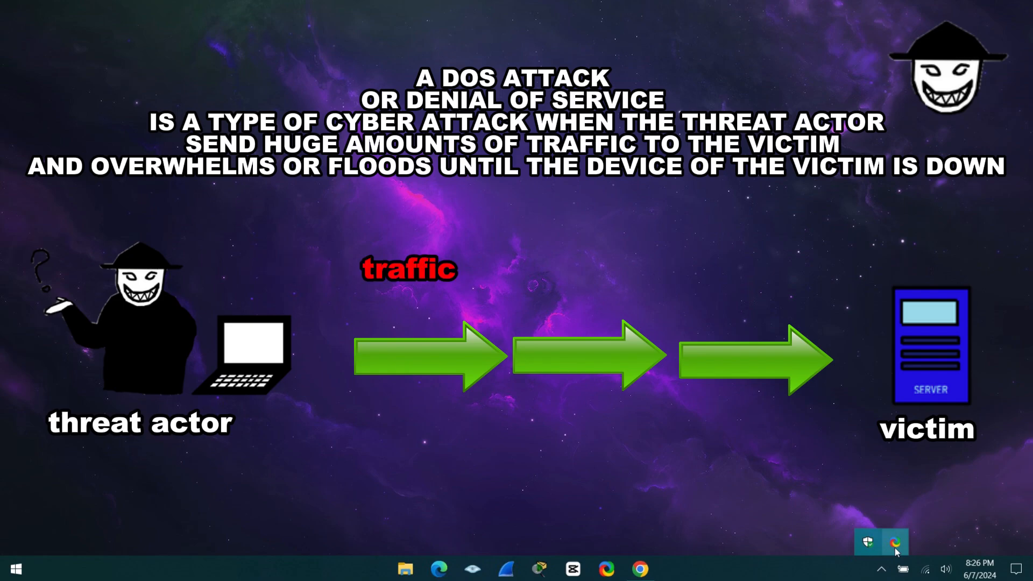
- Drag across the desktop while the intro slides on DoS attacks and antivirus play
{"action": "left_click_drag", "start_coordinate": [409, 269], "coordinate": [517, 288]}
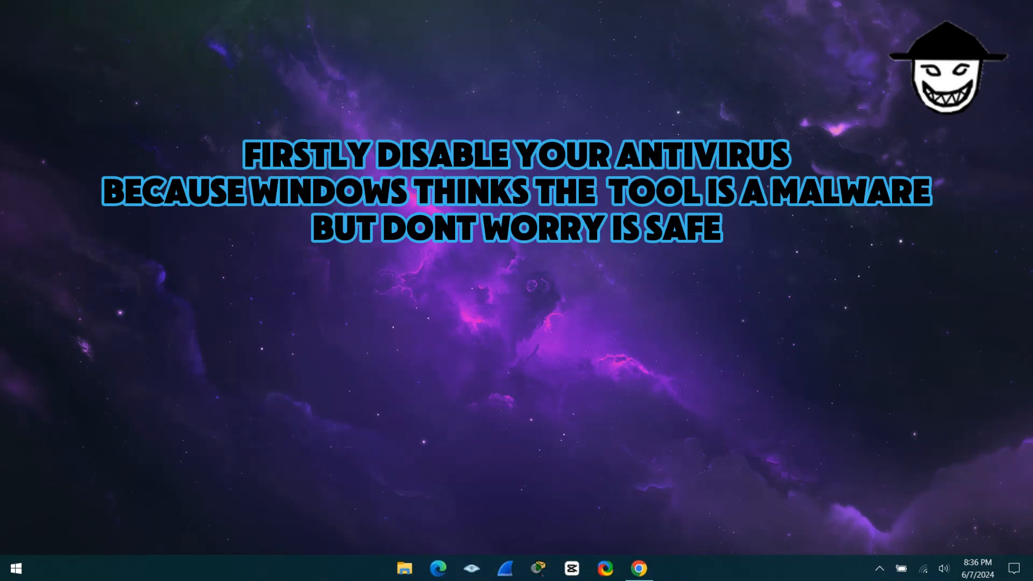
{"action": "mouse_move", "coordinate": [933, 469]}
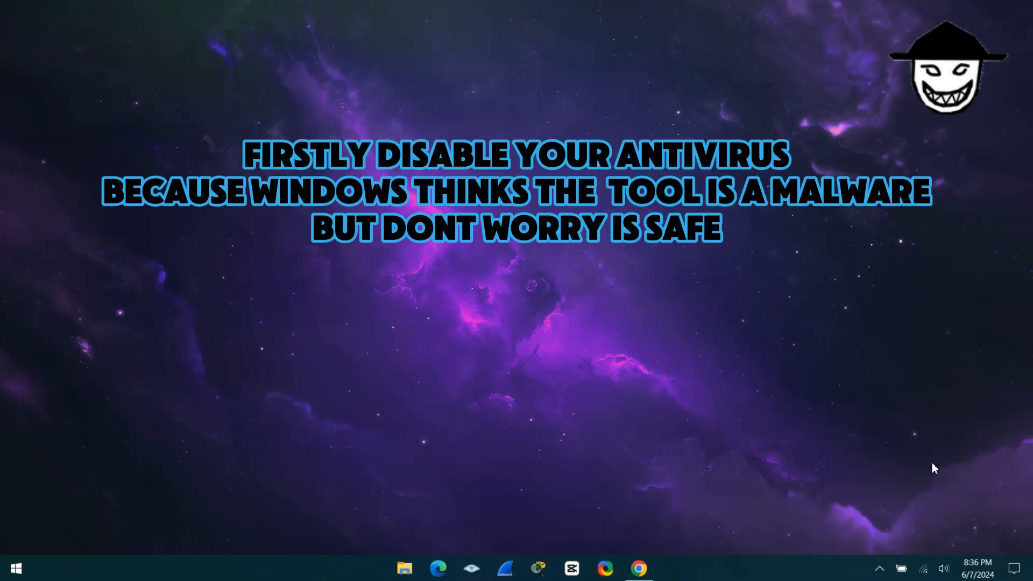
{"action": "mouse_move", "coordinate": [763, 418]}
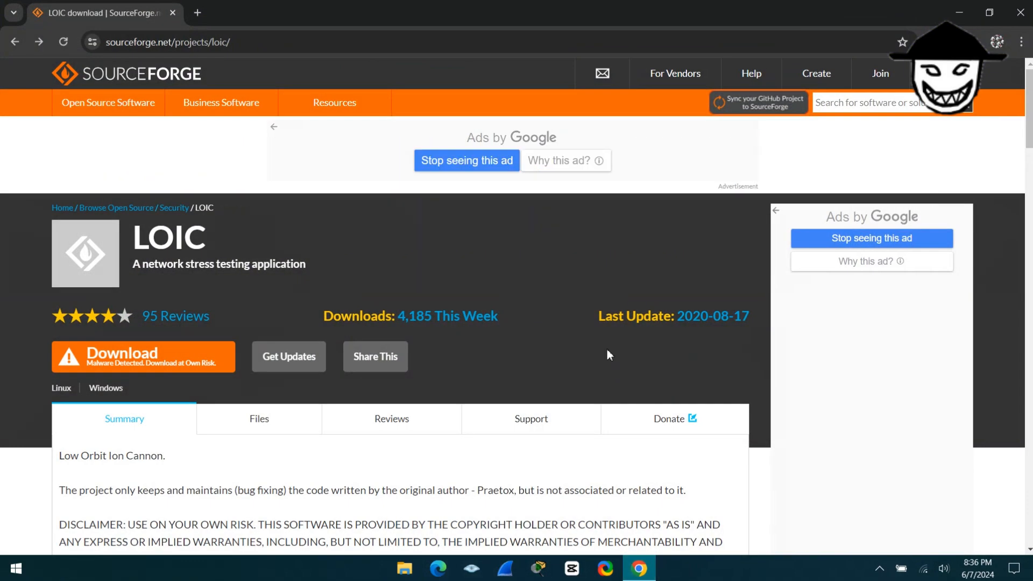
- Download LOIC-1.0.8-binary.zip from SourceForge, proceeding past the malware warning
{"action": "left_click", "coordinate": [167, 42]}
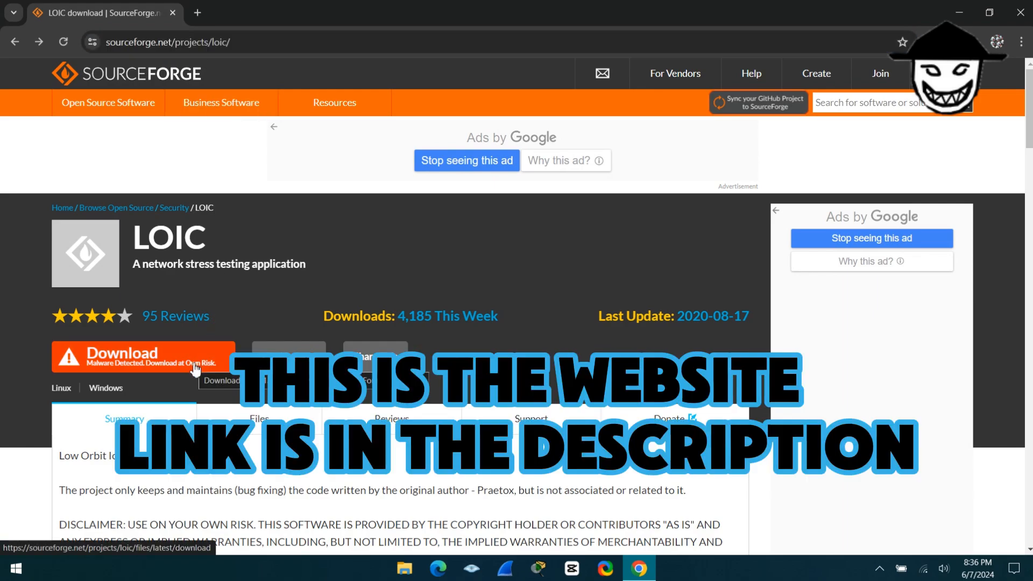
{"action": "left_click", "coordinate": [143, 357]}
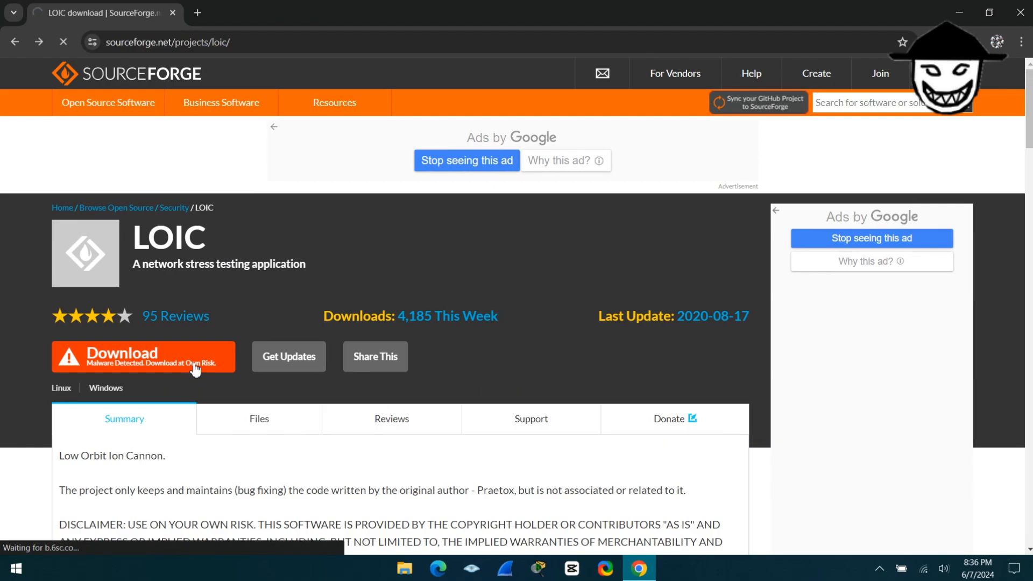
{"action": "left_click", "coordinate": [143, 357]}
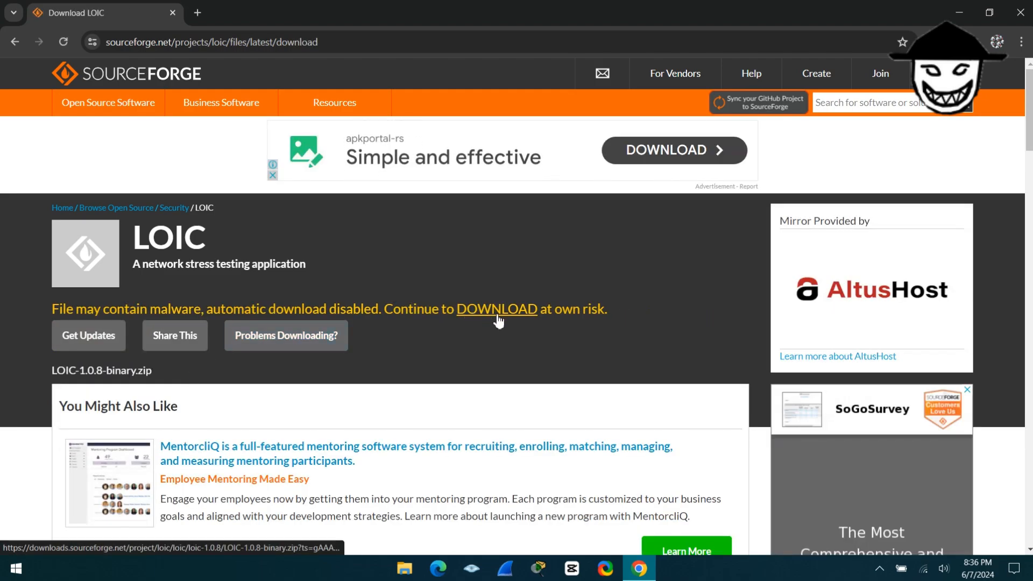
{"action": "left_click", "coordinate": [497, 309]}
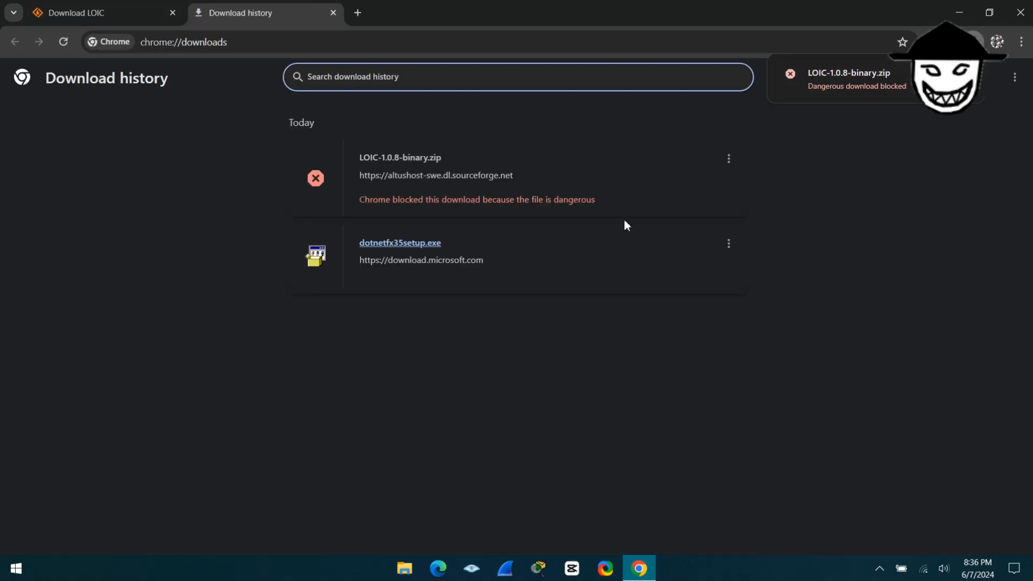
- Keep the blocked LOIC-1.0.8-binary.zip via its menu's 'Download dangerous file' option
{"action": "left_click", "coordinate": [729, 158]}
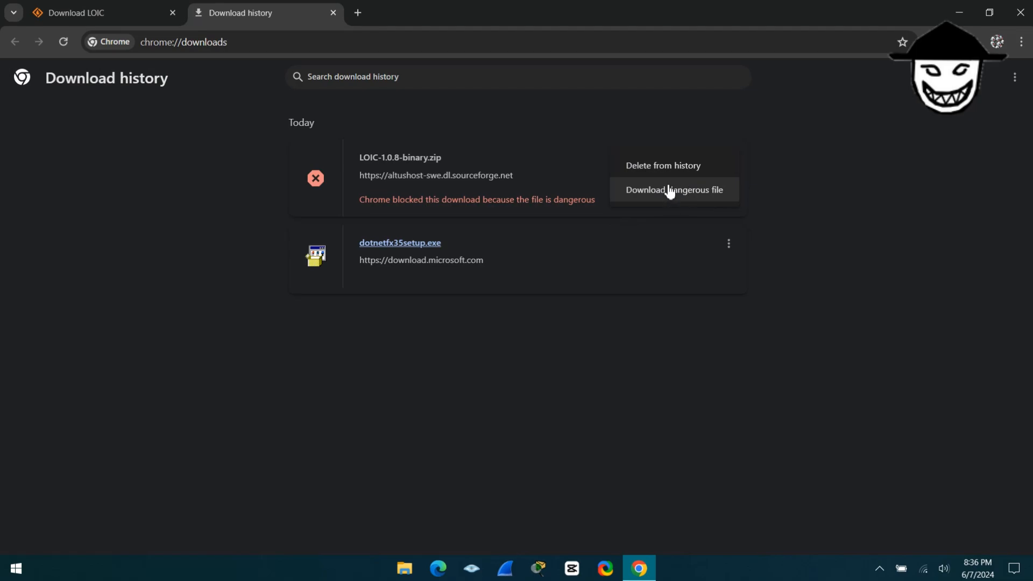
{"action": "left_click", "coordinate": [675, 189]}
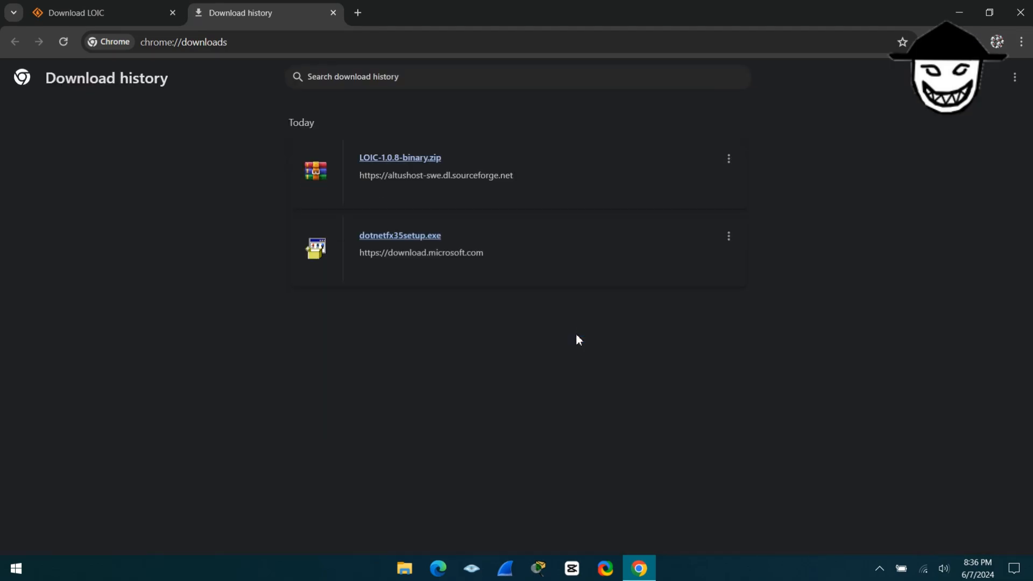
{"action": "mouse_move", "coordinate": [421, 161]}
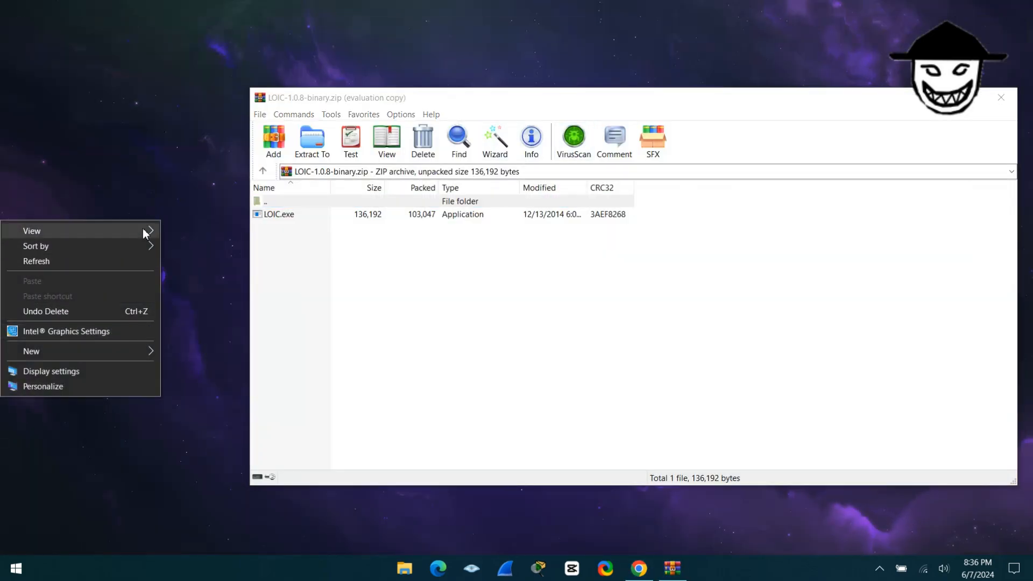
- Dismiss the leftover desktop context menu beside the open WinRAR archive
{"action": "left_click", "coordinate": [216, 318]}
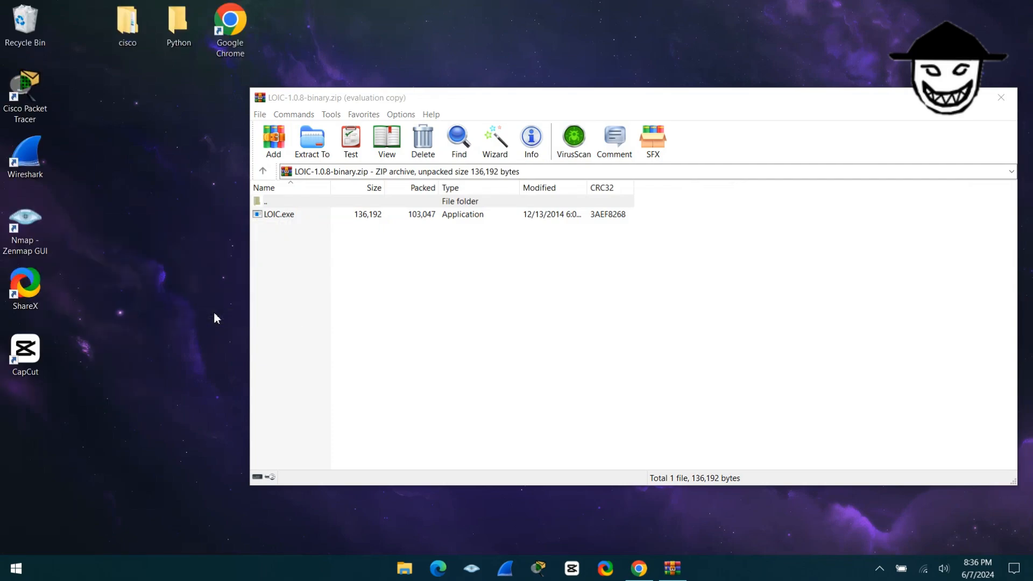
{"action": "mouse_move", "coordinate": [456, 105]}
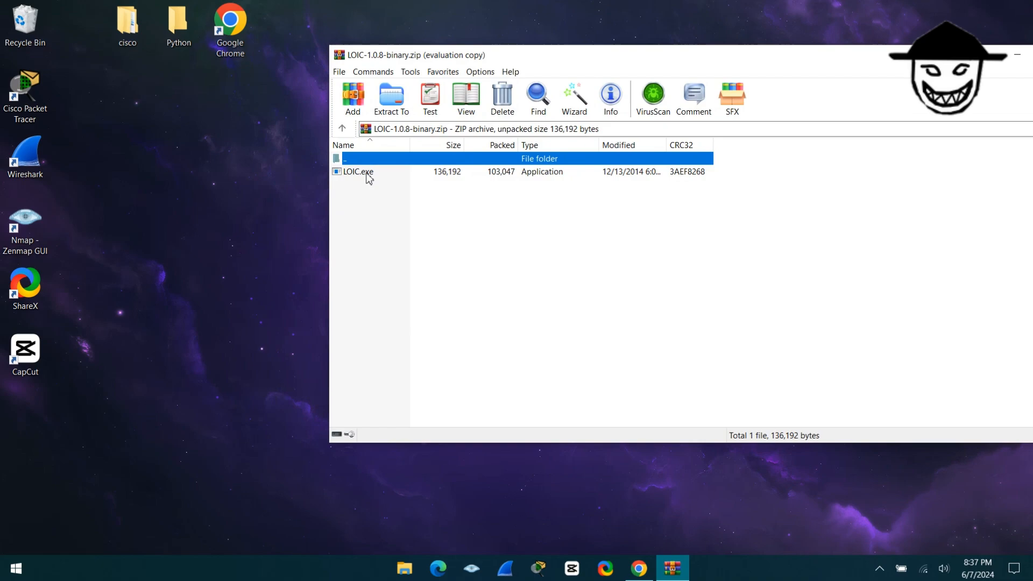
{"action": "mouse_move", "coordinate": [367, 178]}
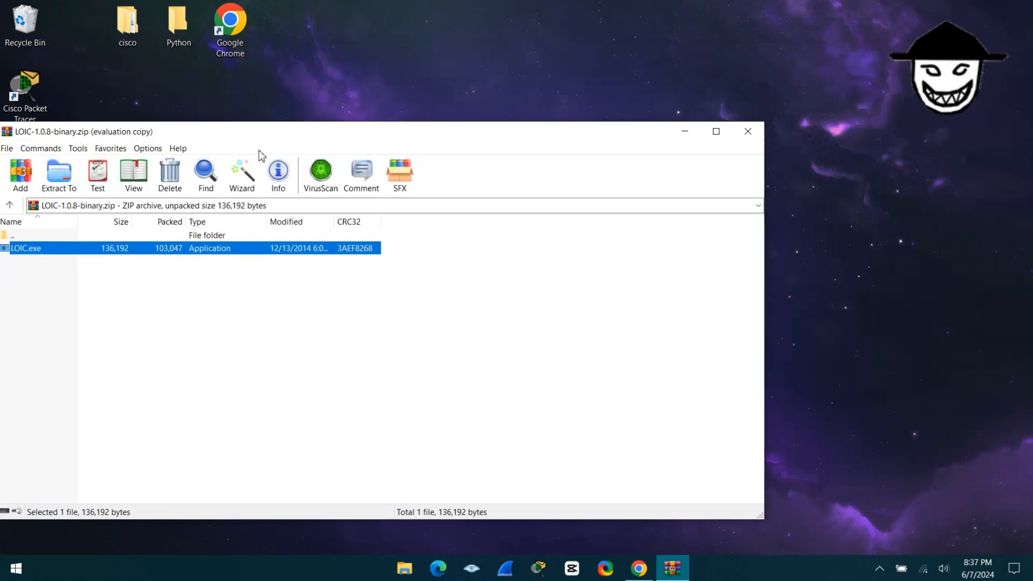
{"action": "mouse_move", "coordinate": [748, 132]}
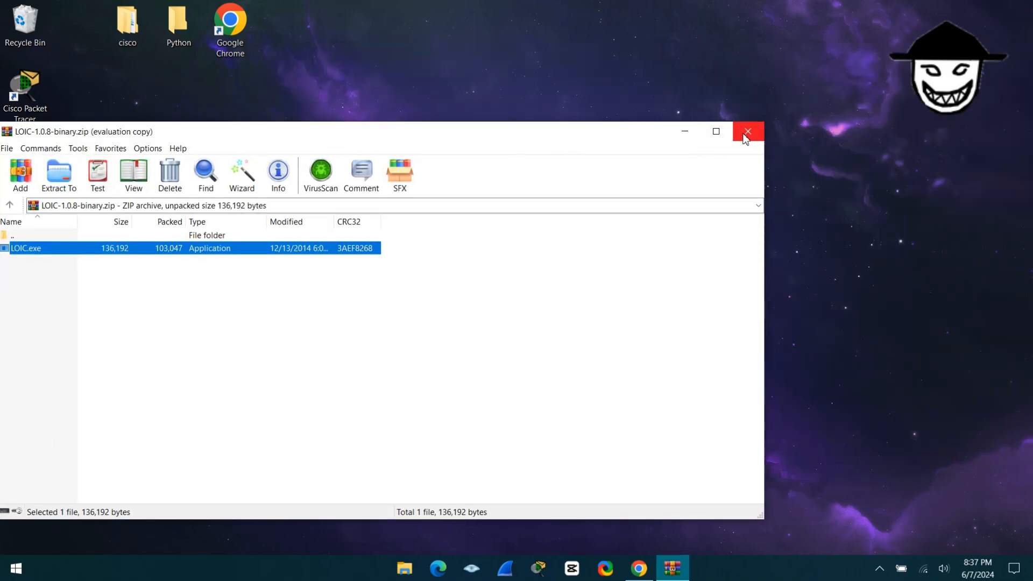
- Close WinRAR and launch the desktop LOIC icon, expanding SmartScreen's 'More info'
{"action": "left_click", "coordinate": [748, 131]}
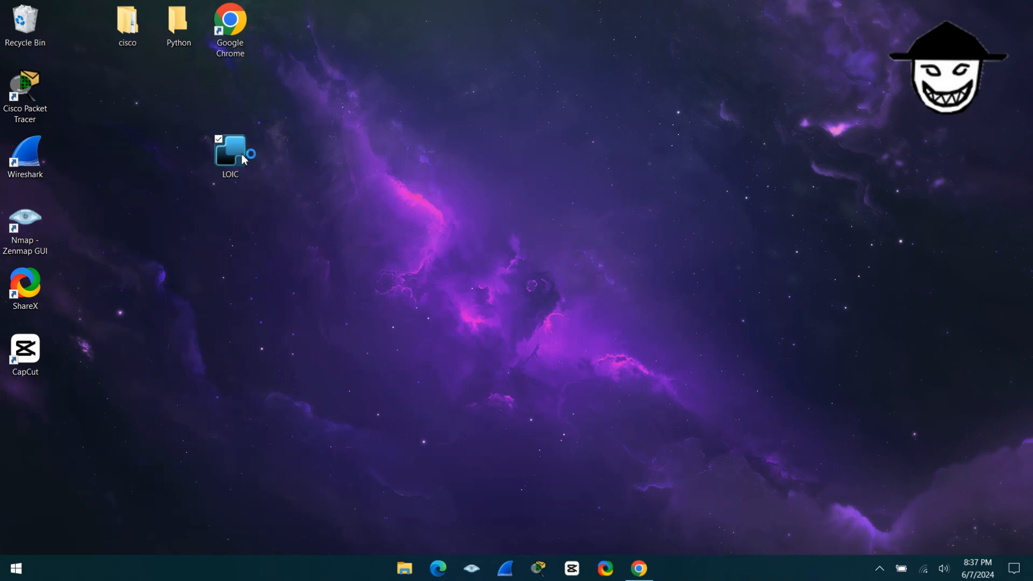
{"action": "double_click", "coordinate": [229, 150]}
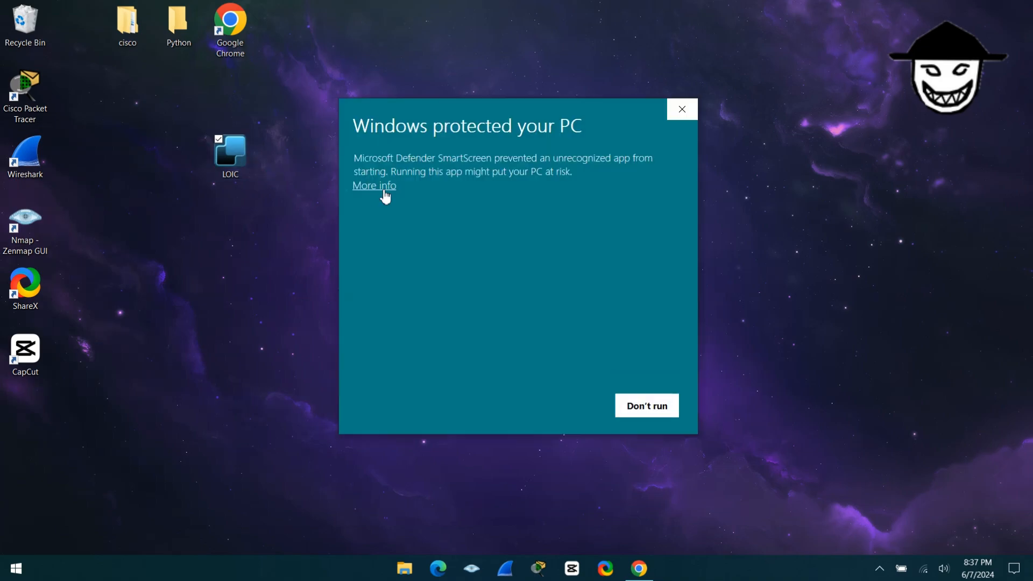
{"action": "left_click", "coordinate": [647, 406]}
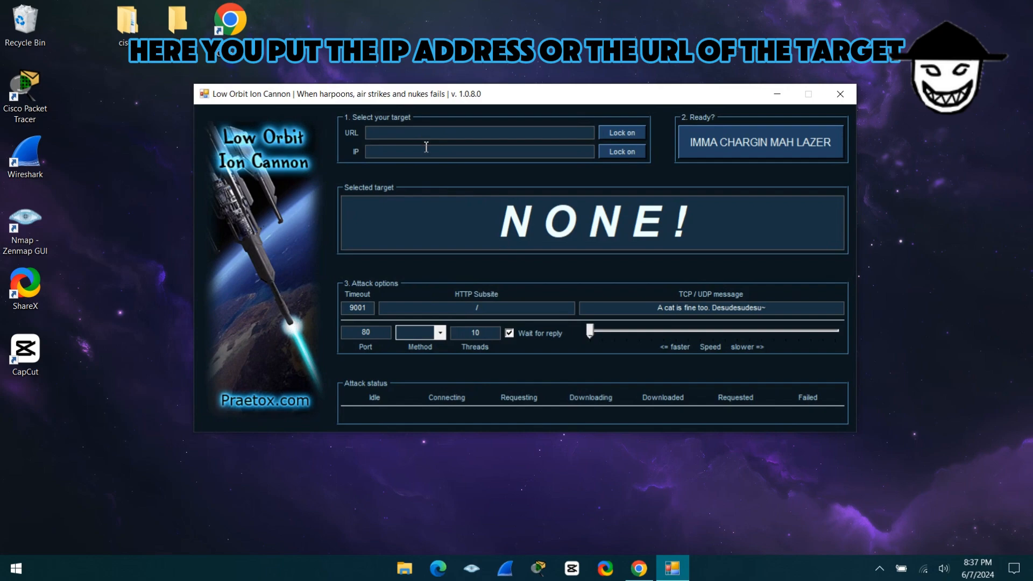
{"action": "mouse_move", "coordinate": [424, 153]}
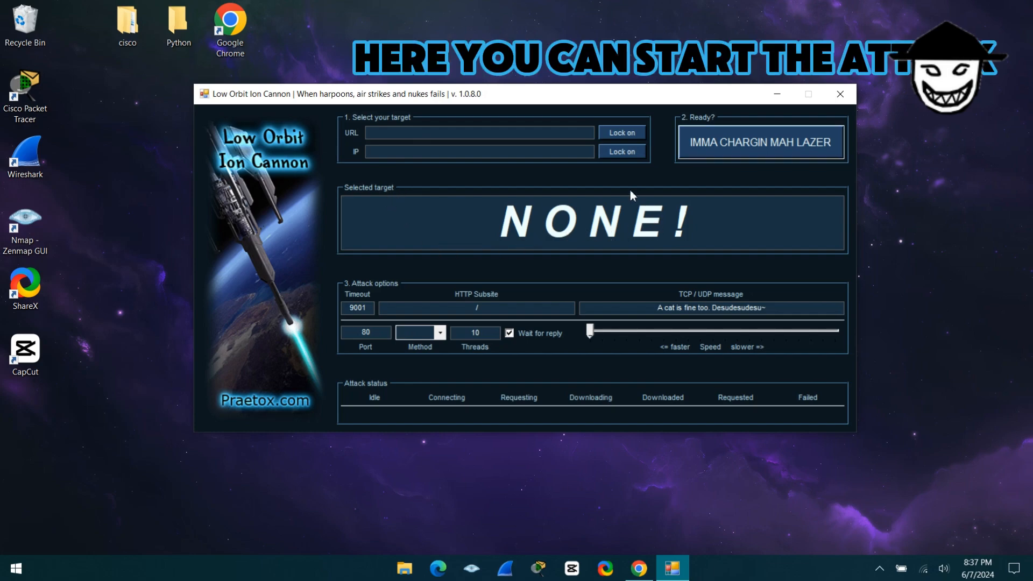
{"action": "left_click", "coordinate": [761, 141]}
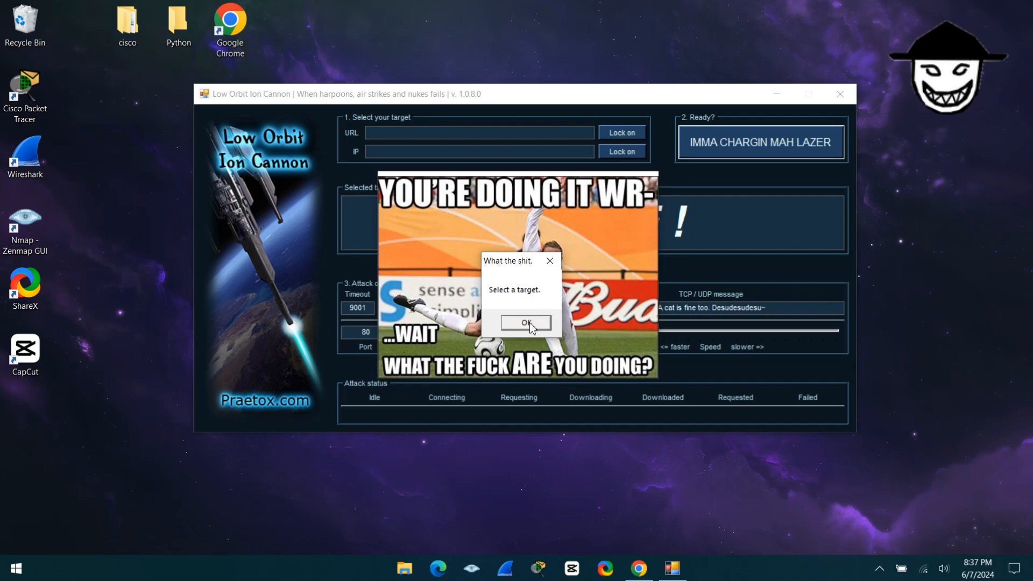
{"action": "left_click", "coordinate": [525, 323]}
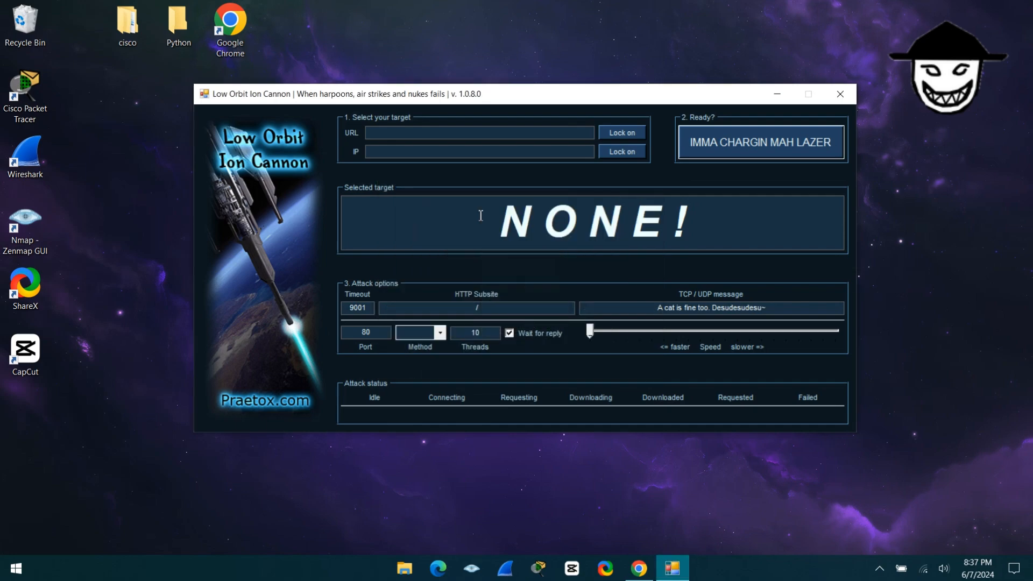